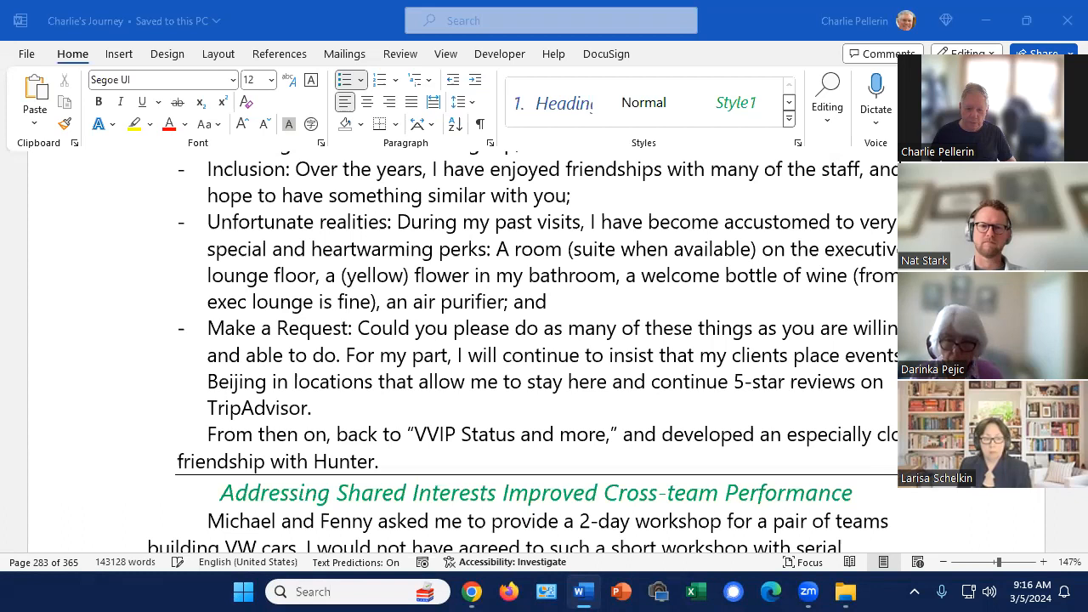
# - Scroll to the end of page 283 and the cross-team workshop paragraph
pyautogui.scroll(-3)
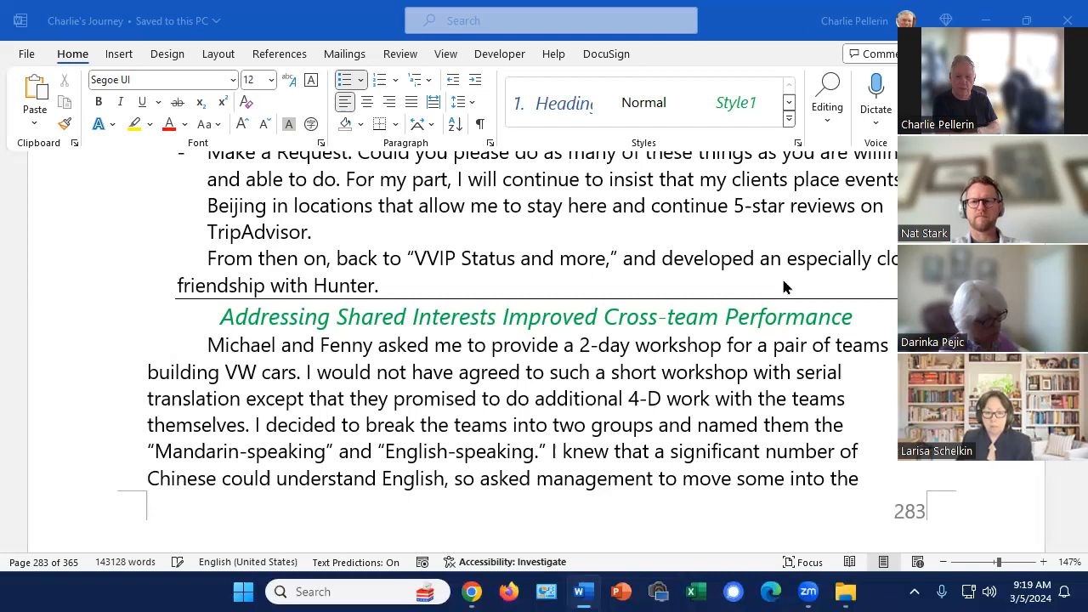
# - Scroll past the page break to page 284's 'Working with Linda' section
pyautogui.scroll(-3)
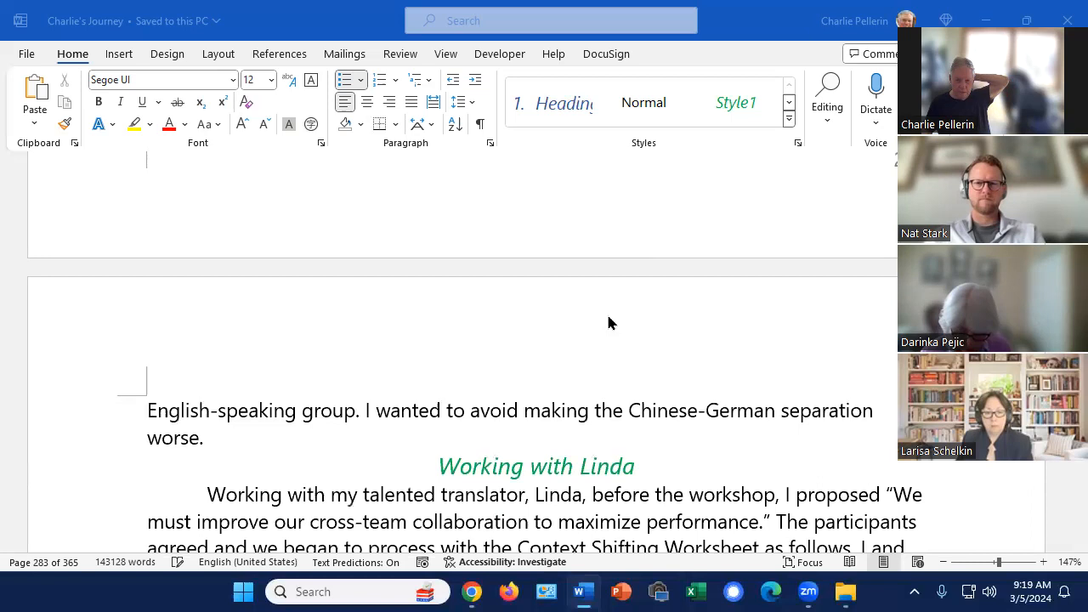
pyautogui.scroll(-3)
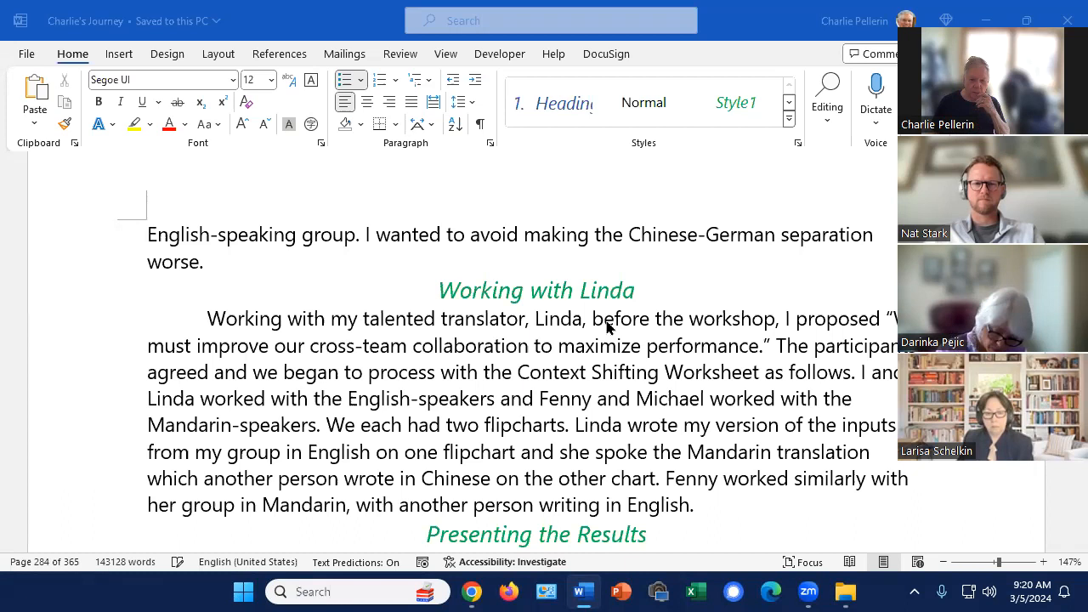
# - Scroll to the 'Presenting the Results' heading and its opening paragraph
pyautogui.scroll(-3)
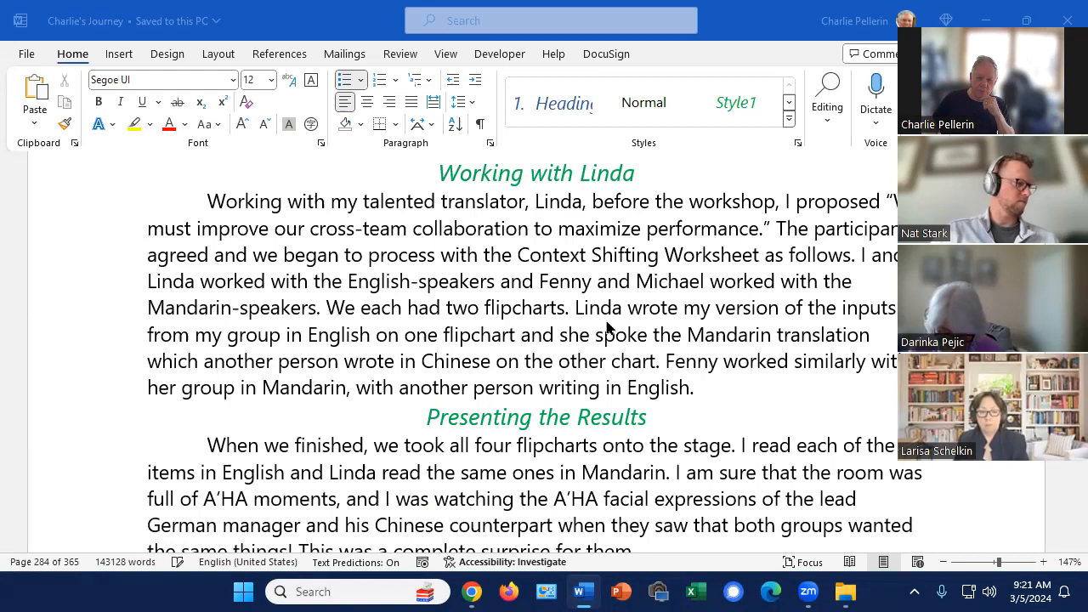
pyautogui.scroll(-3)
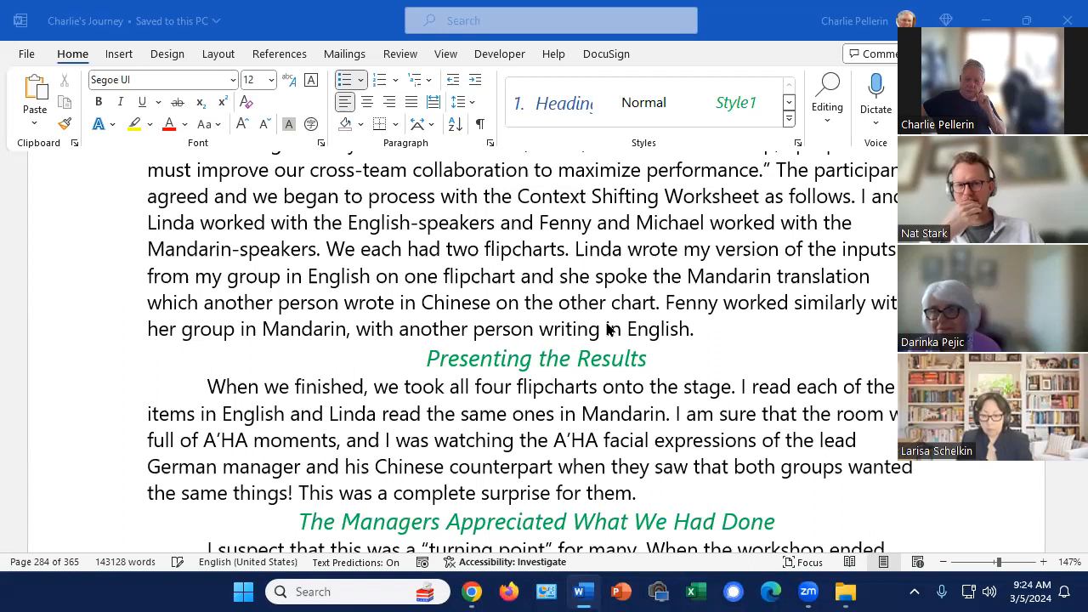
# - Scroll to the full 'The Managers Appreciated What We Had Done' paragraph
pyautogui.scroll(-3)
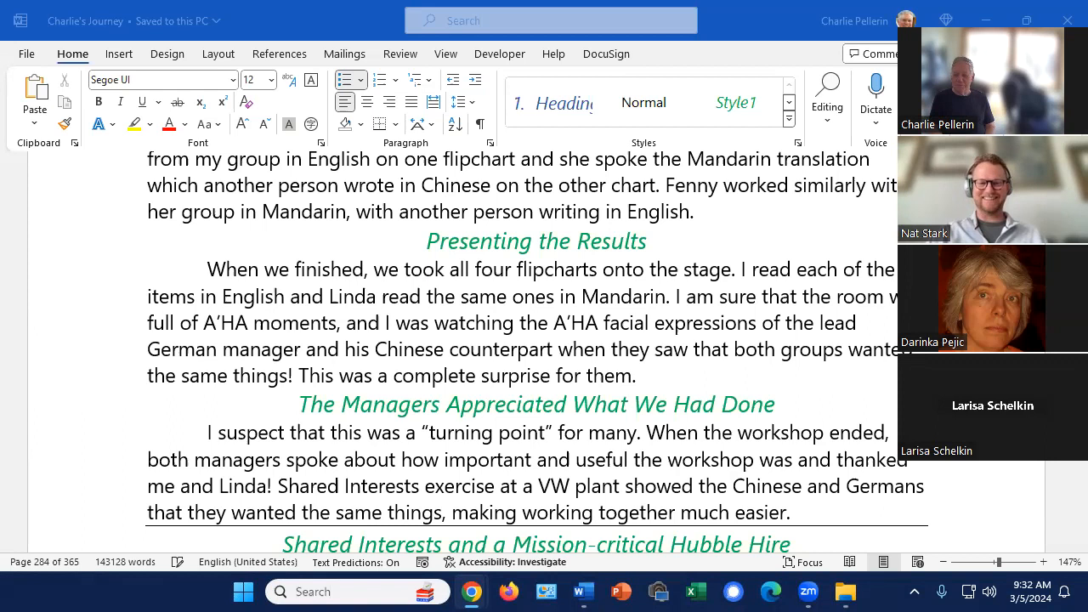
# - Scroll to the Hubble hire paragraph and the 'It's Badge on the Table Time' heading
pyautogui.scroll(-3)
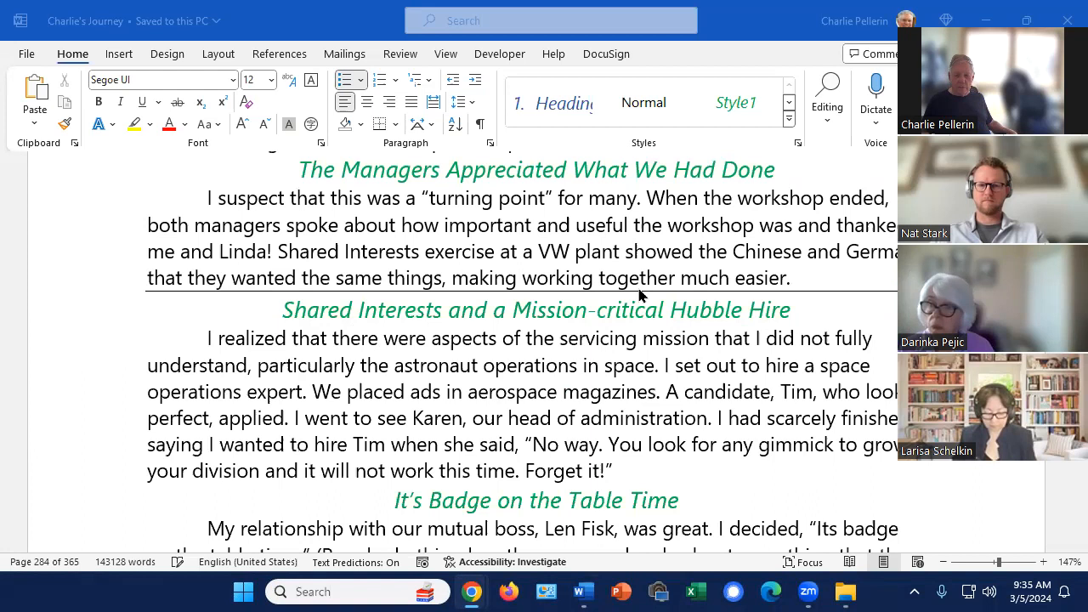
# - Scroll through 'It's Badge on the Table Time' to 'What does He Want...' heading
pyautogui.scroll(-3)
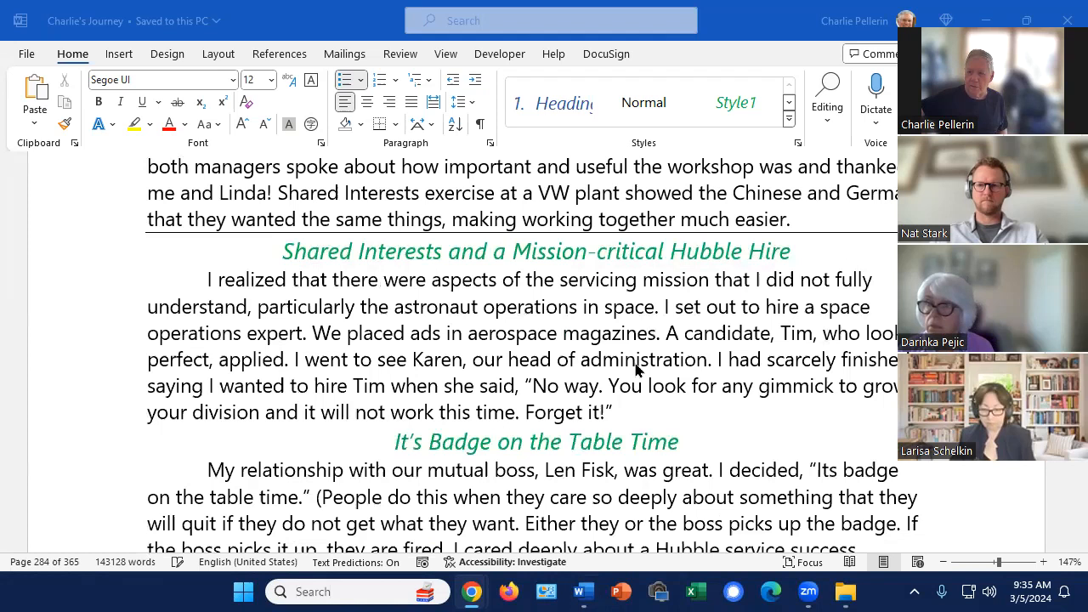
pyautogui.scroll(-3)
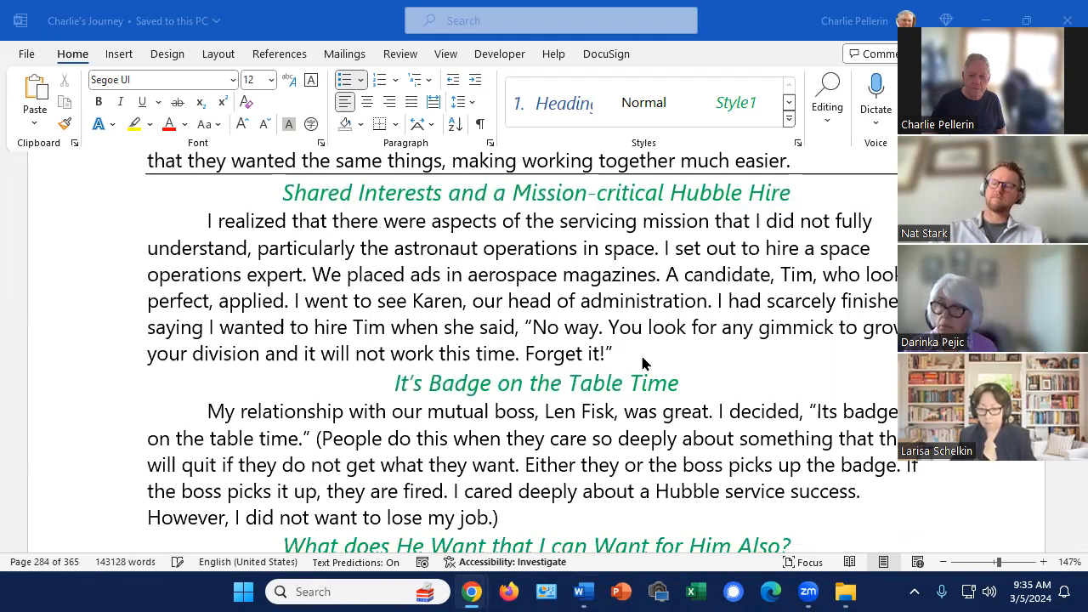
pyautogui.scroll(-3)
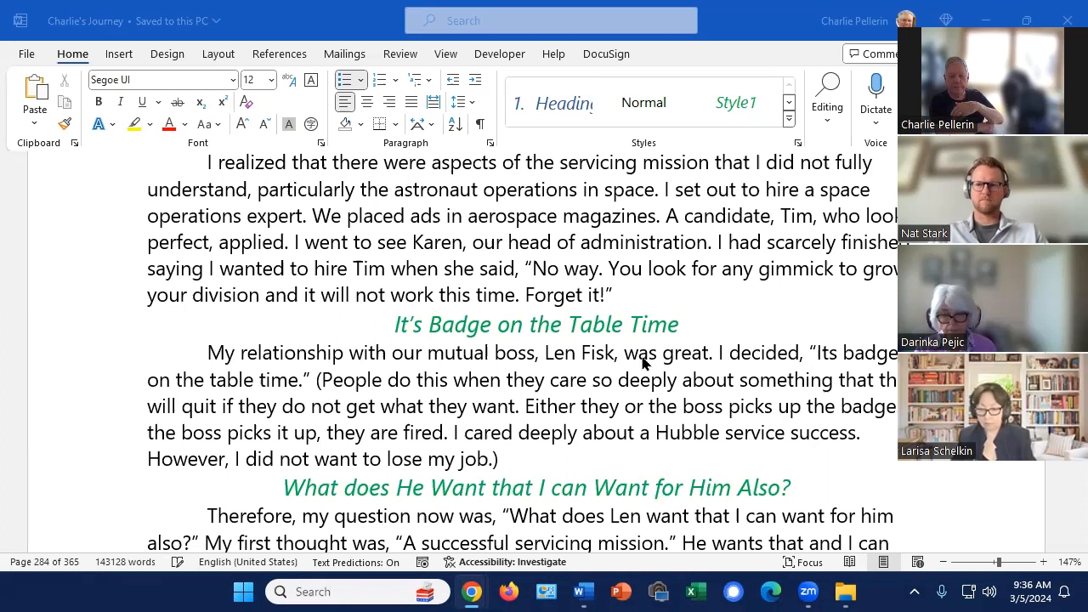
# - Scroll past the page break to the paragraph listing Len's wishes
pyautogui.scroll(-3)
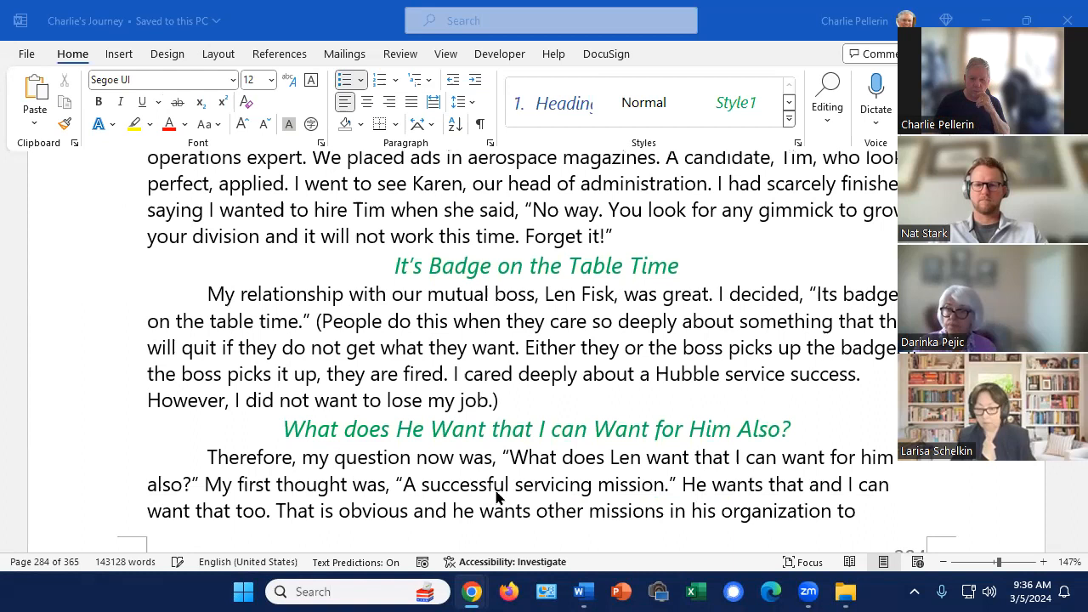
pyautogui.scroll(-3)
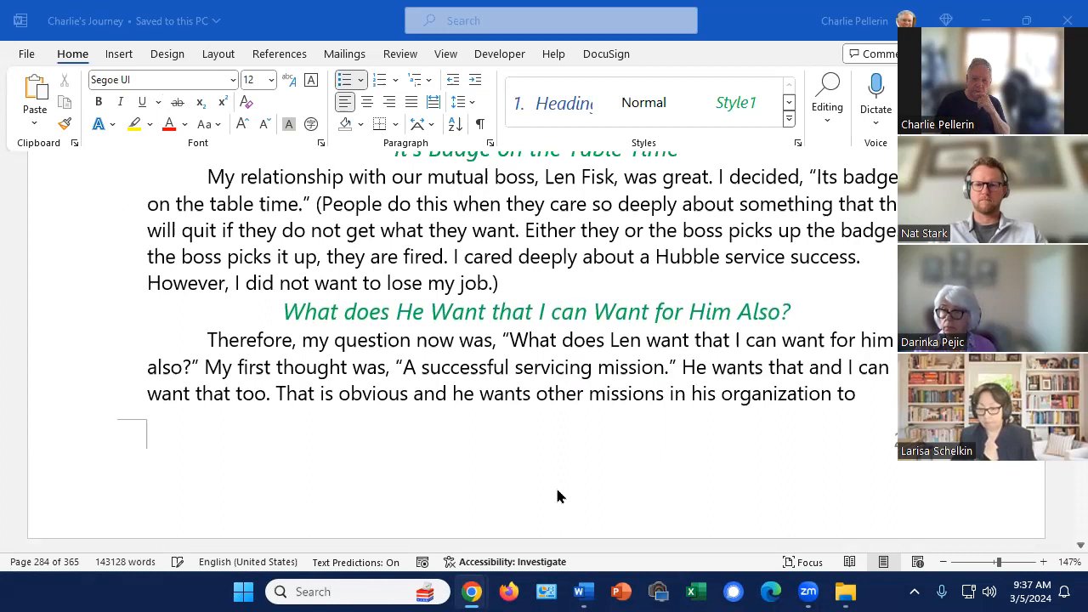
pyautogui.scroll(-3)
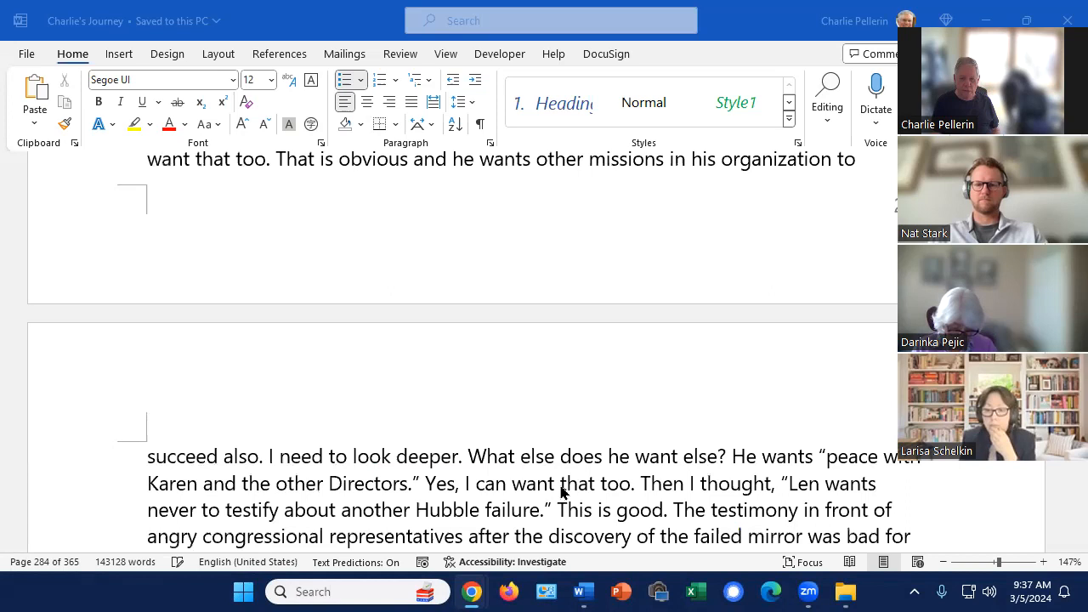
# - Scroll to the green heading 'What does She Want that I can Want for Her Also?'
pyautogui.scroll(-3)
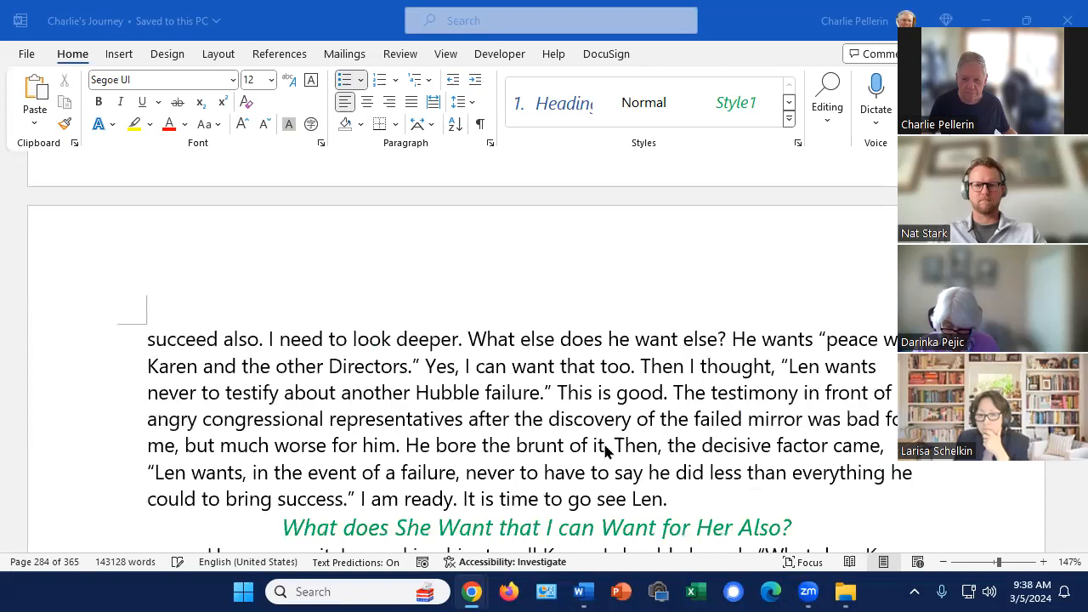
# - Scroll to the opening lines about Karen on page 285
pyautogui.scroll(-3)
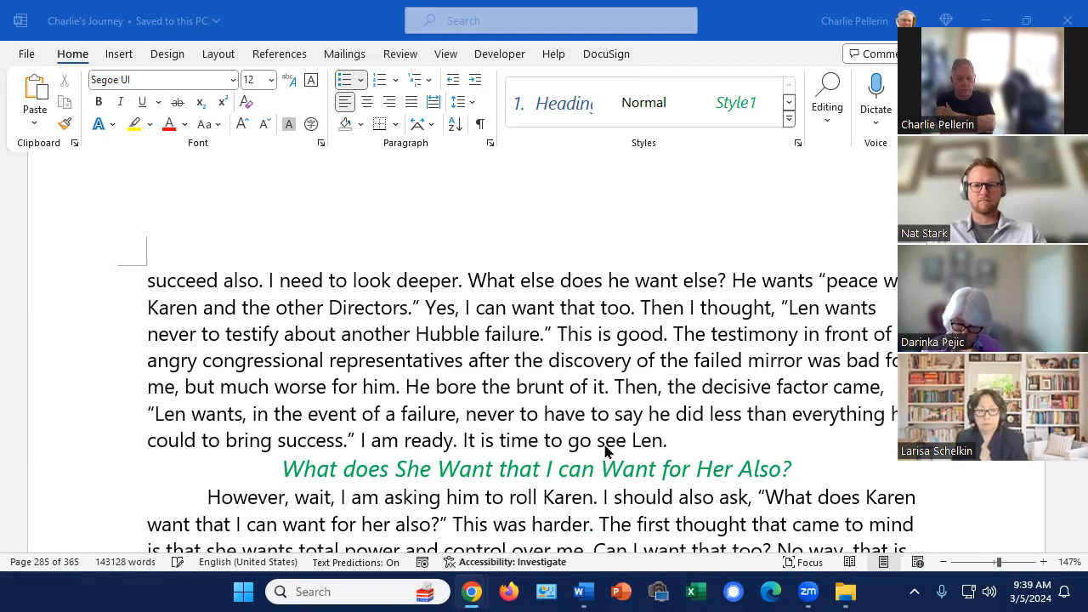
# - Scroll through 'The Conversation' to the 'Charlie, Pick up Your Badge' heading
pyautogui.scroll(-3)
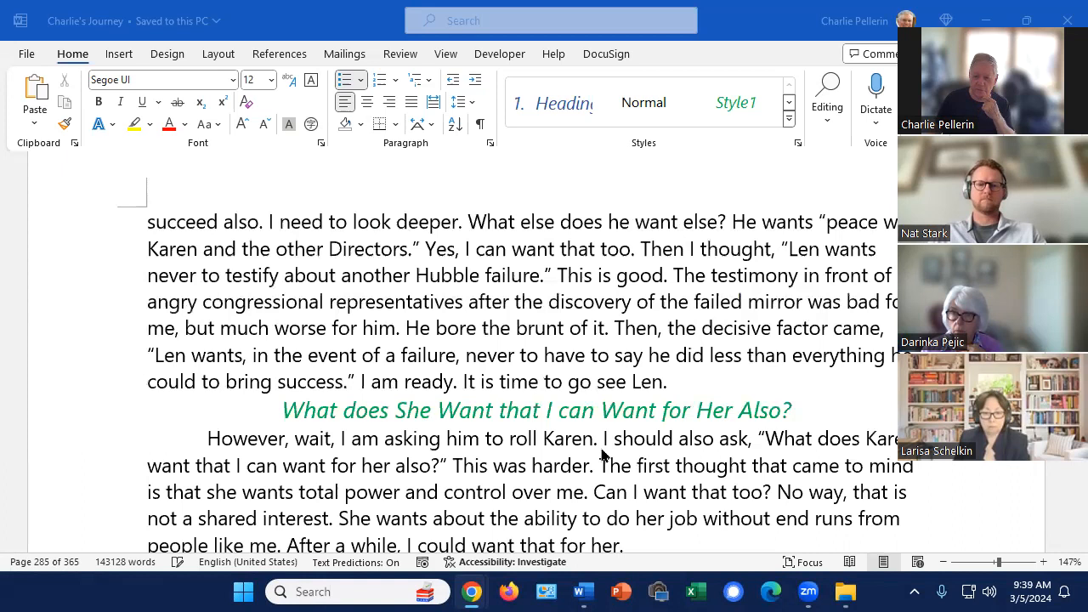
pyautogui.scroll(-3)
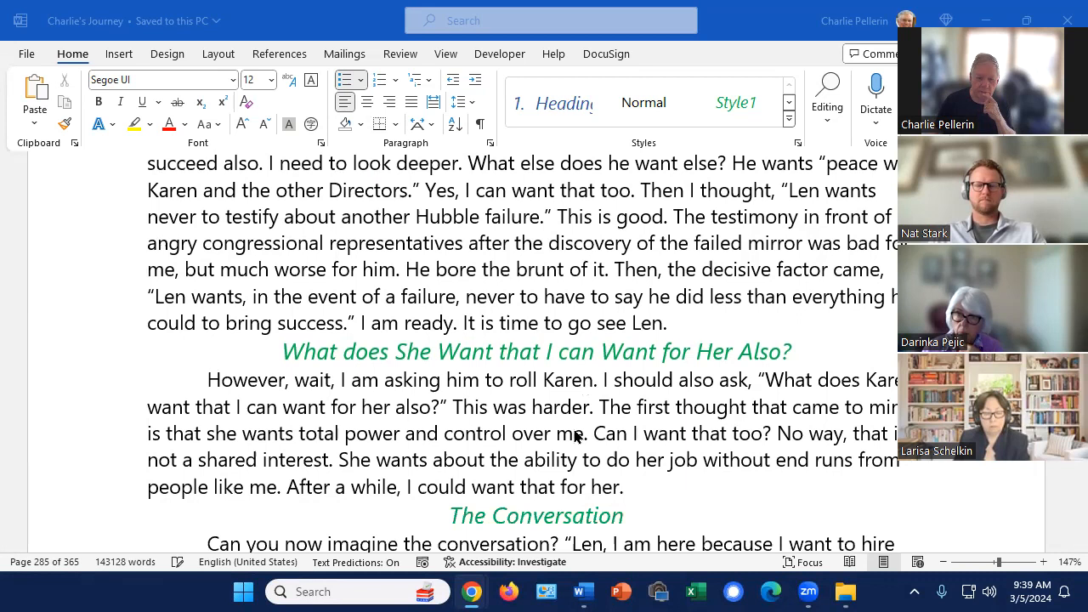
pyautogui.scroll(-3)
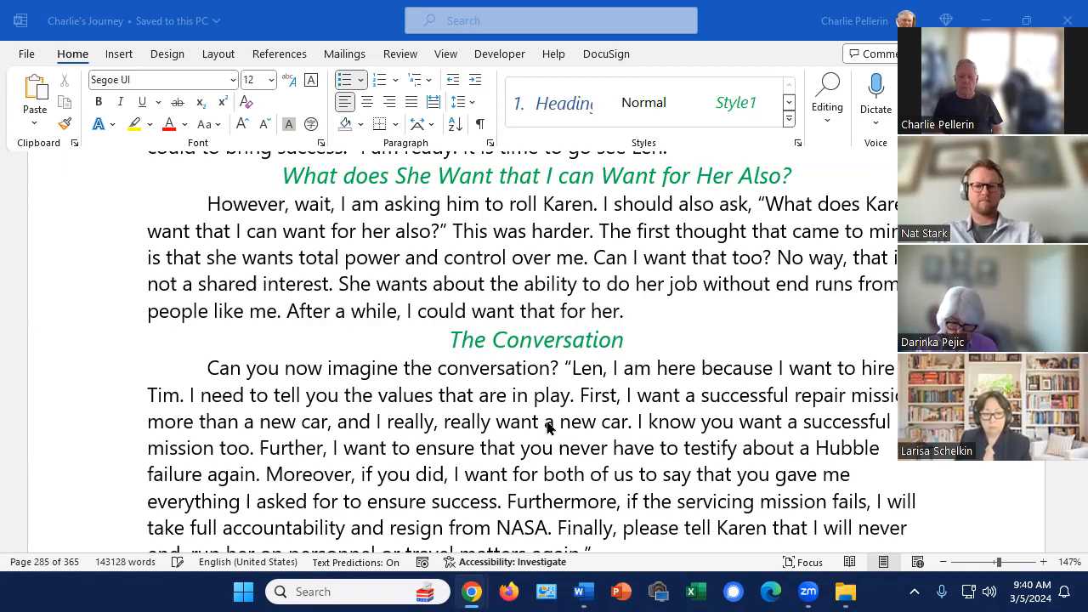
pyautogui.scroll(-3)
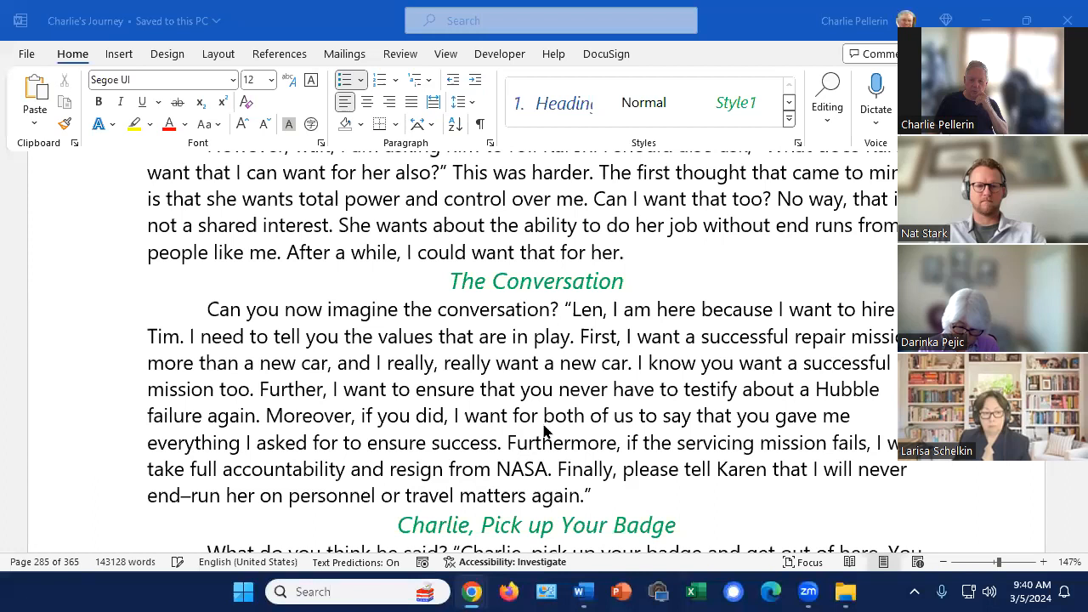
pyautogui.scroll(-3)
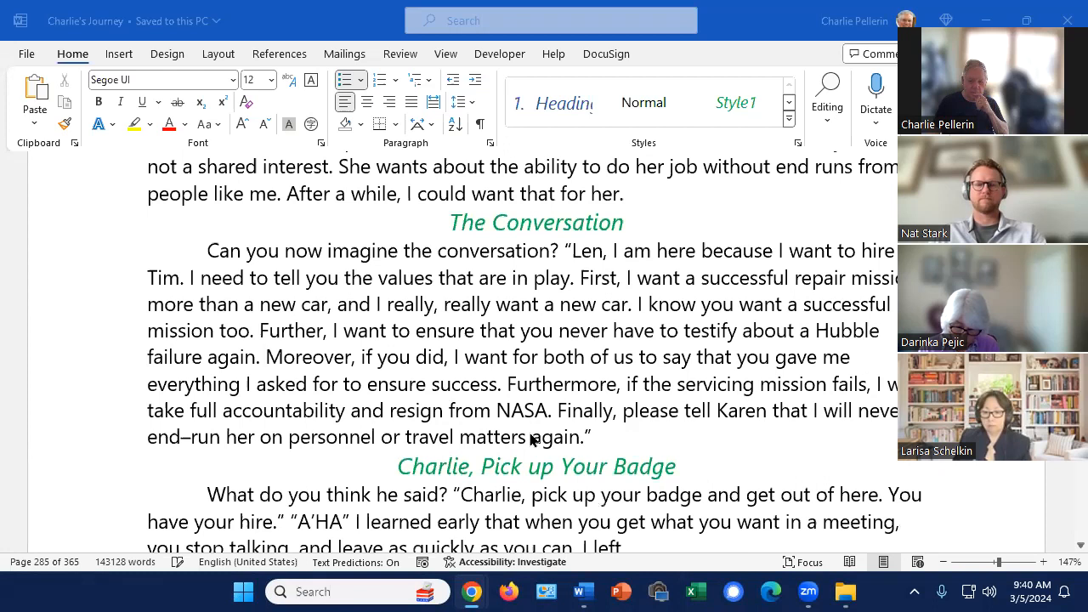
pyautogui.scroll(-3)
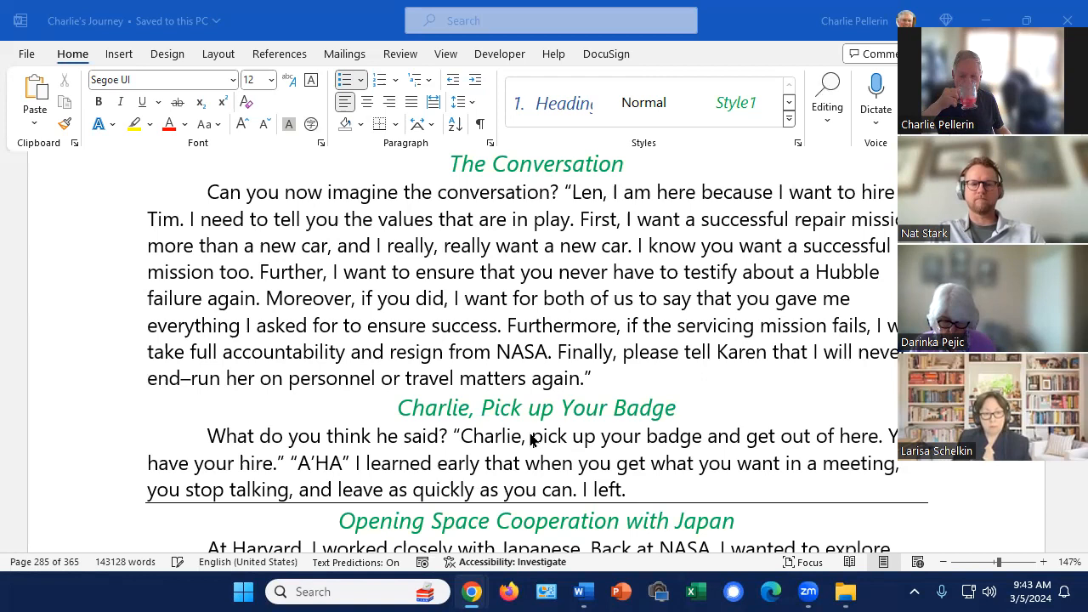
pyautogui.moveTo(500, 388)
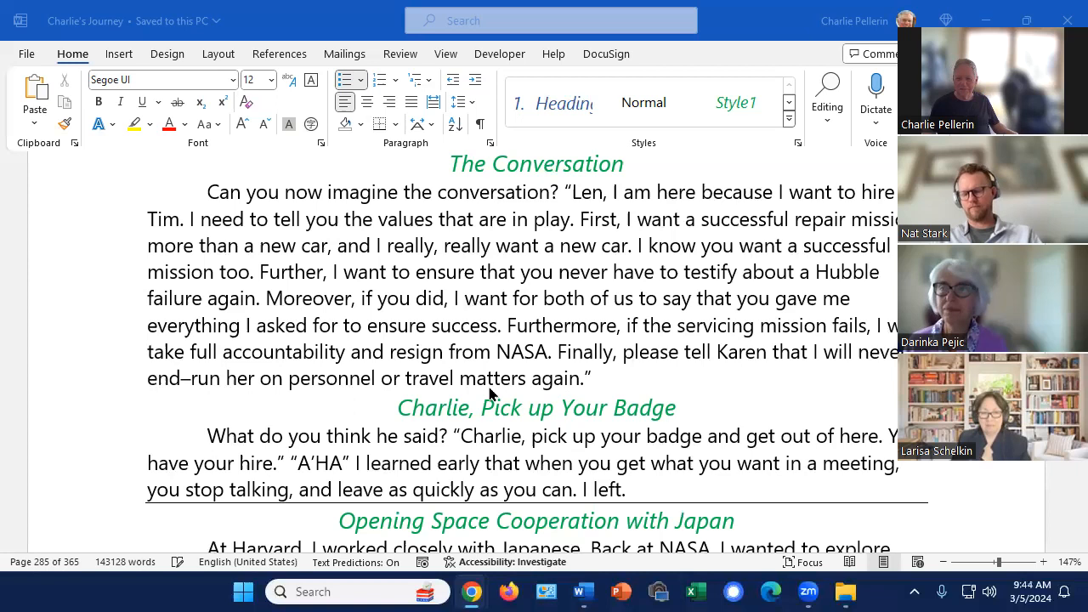
# - Scroll down to Tanaka's explanation of why data sharing with Japan was barred
pyautogui.scroll(-3)
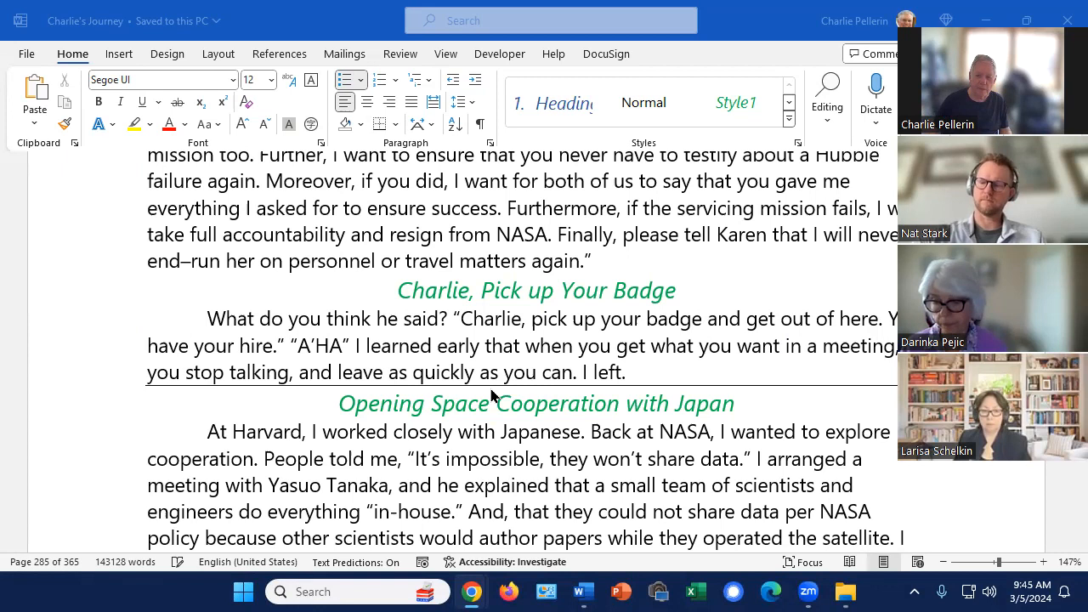
# - Scroll past the Japan cooperation paragraph to the 'What does He Want…' section about Yasuo
pyautogui.scroll(-3)
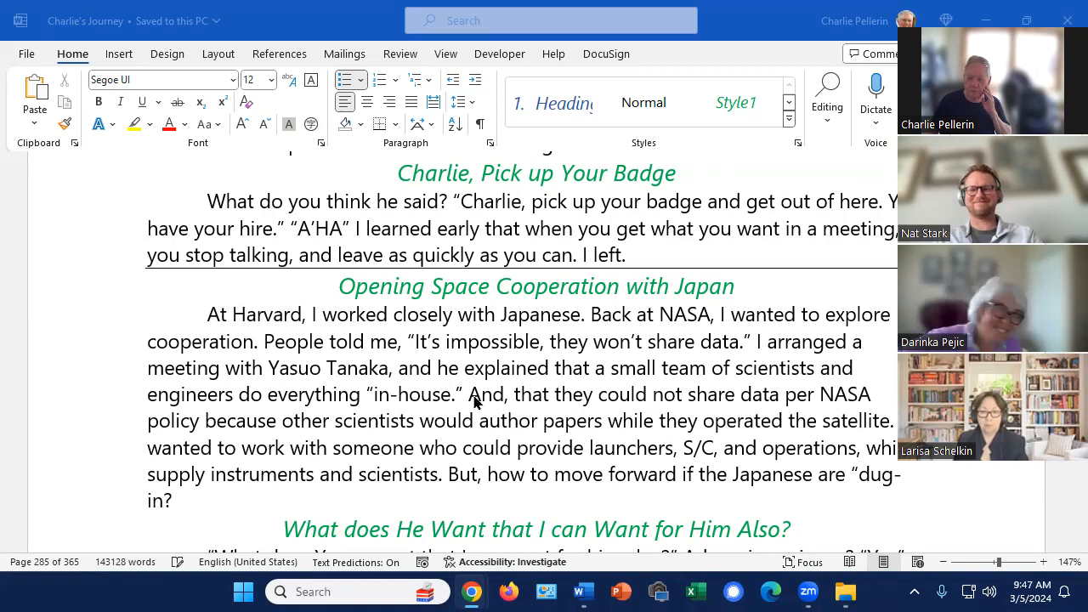
pyautogui.scroll(-3)
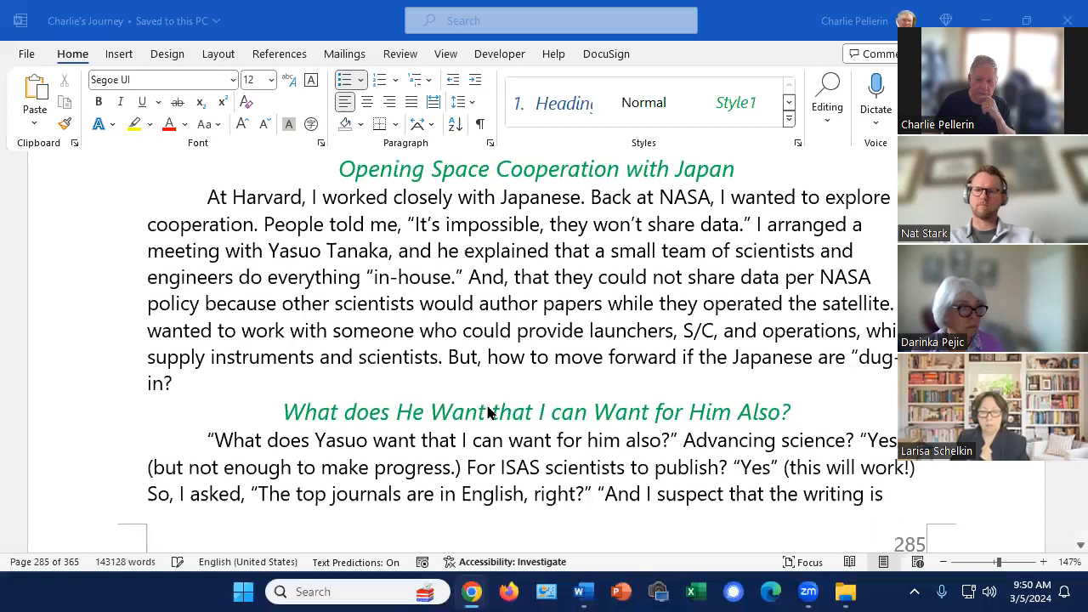
# - Scroll onto the next page where the Yasuo story ends with Solar-A and a lasting partnership
pyautogui.scroll(-3)
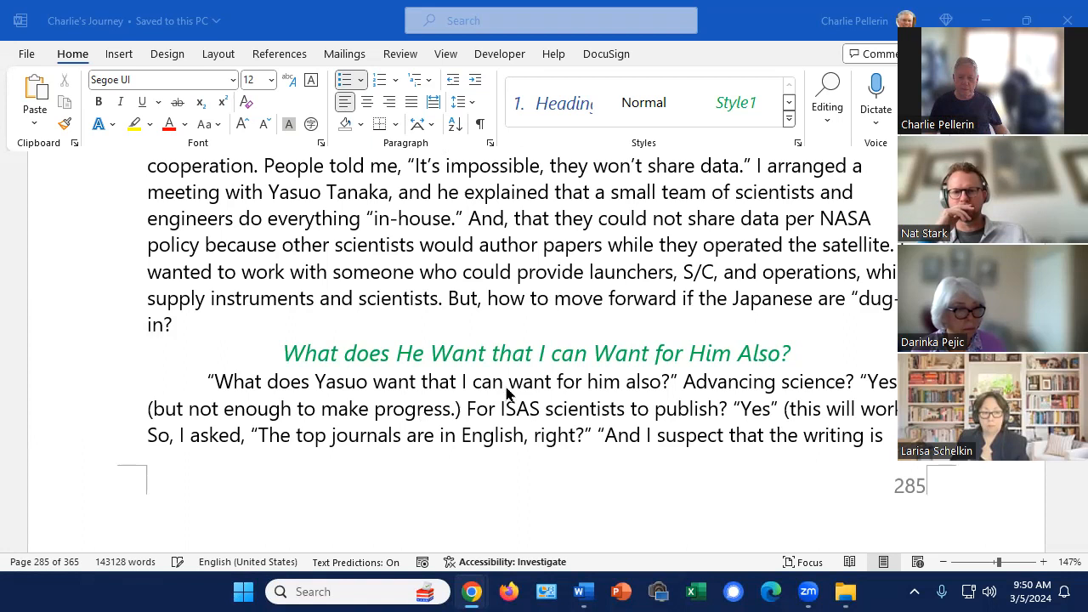
pyautogui.scroll(-3)
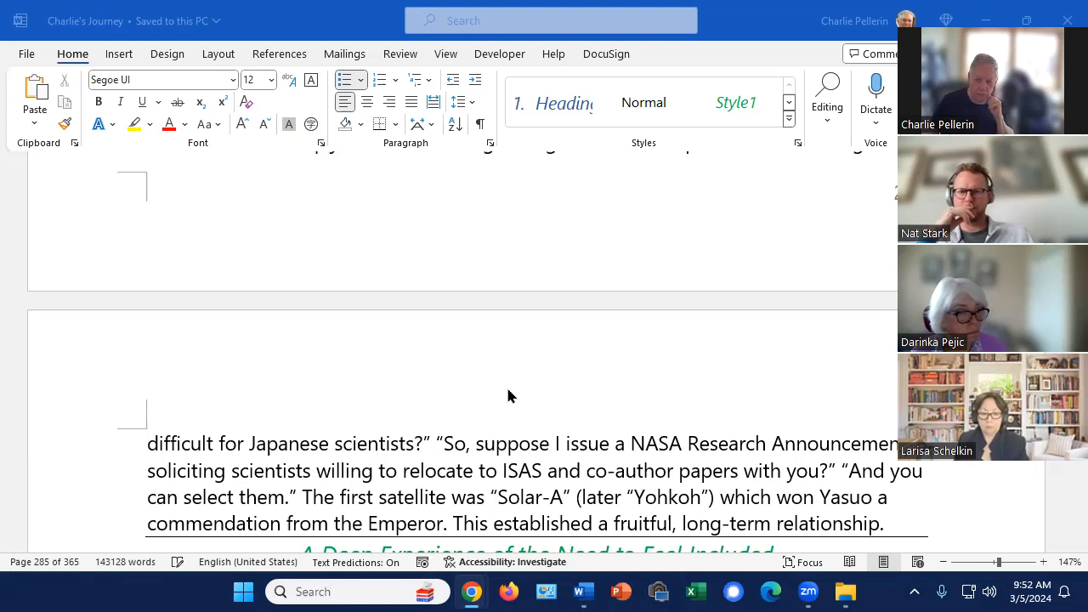
# - Scroll through the neighborhood party story to 'The Power of 100% Commitment to Purpose' heading
pyautogui.scroll(-3)
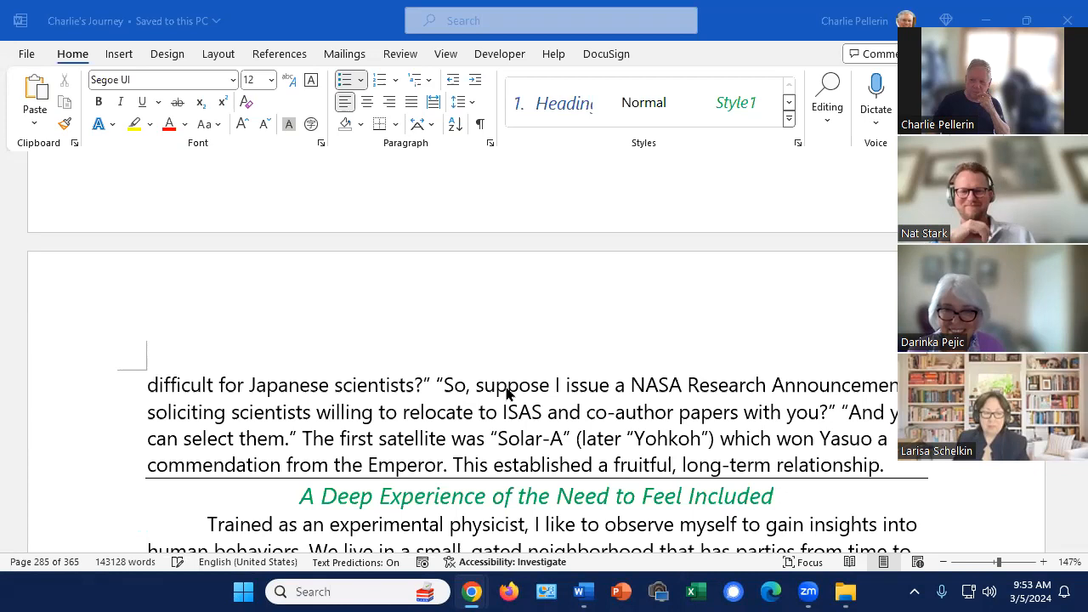
pyautogui.scroll(3)
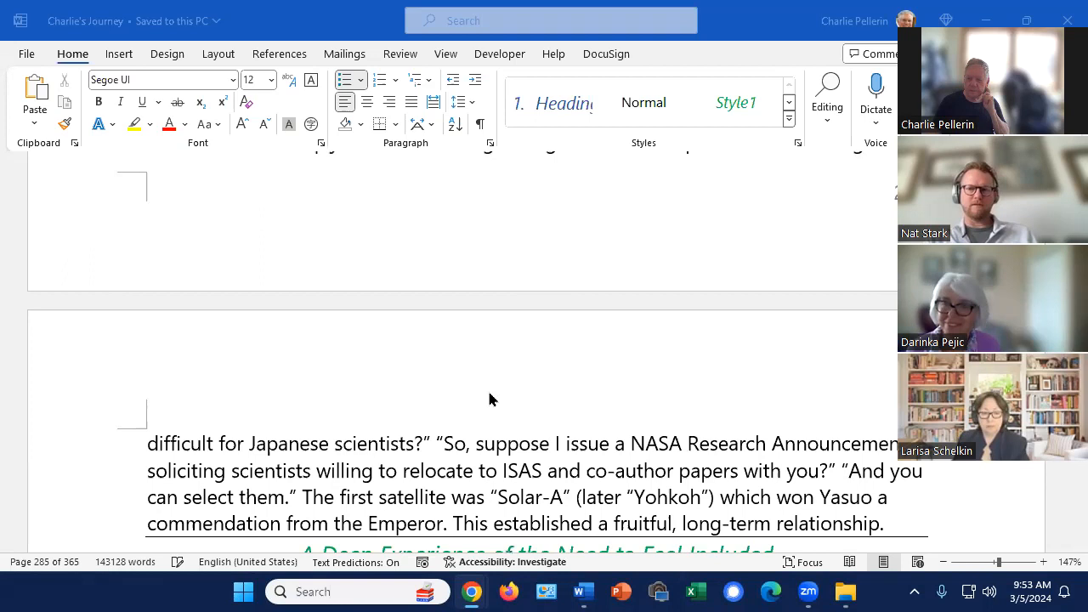
pyautogui.scroll(-3)
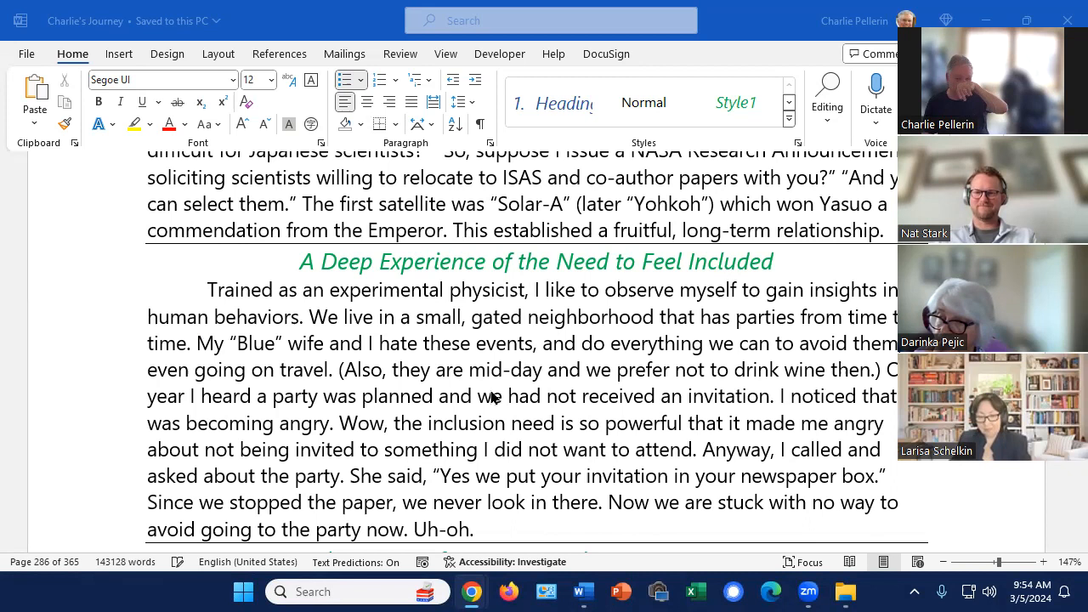
pyautogui.scroll(-3)
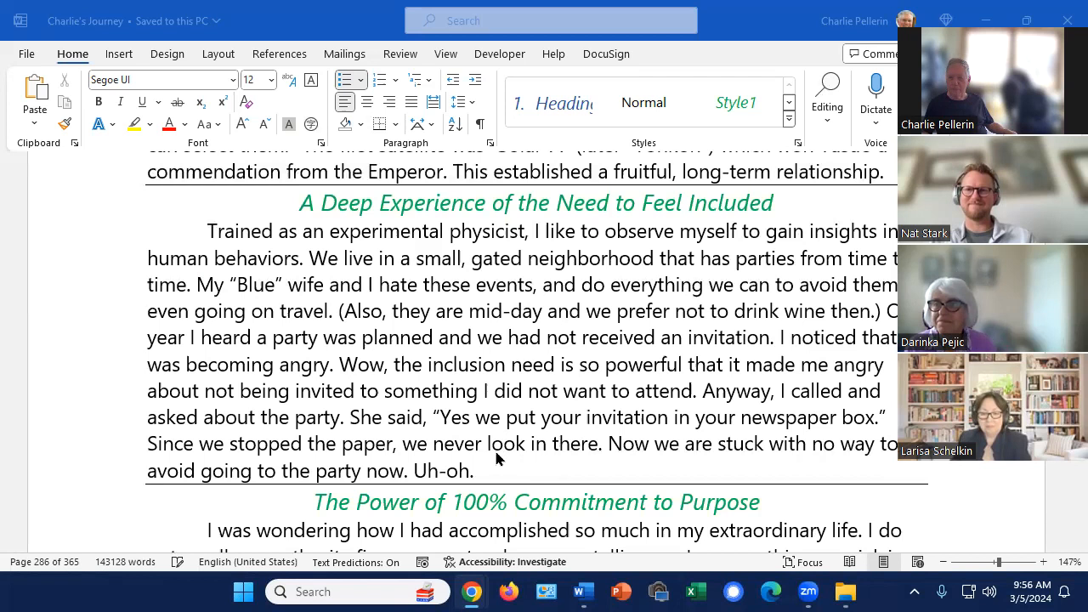
# - Scroll through the commitment paragraph to the father saying he never liked being a soldier
pyautogui.scroll(-3)
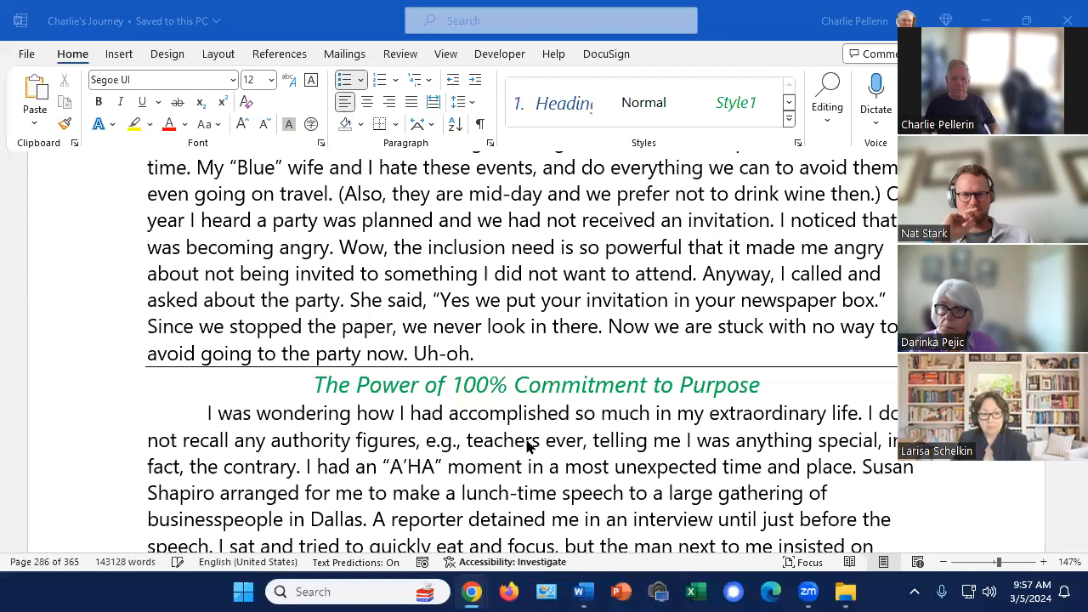
pyautogui.scroll(-3)
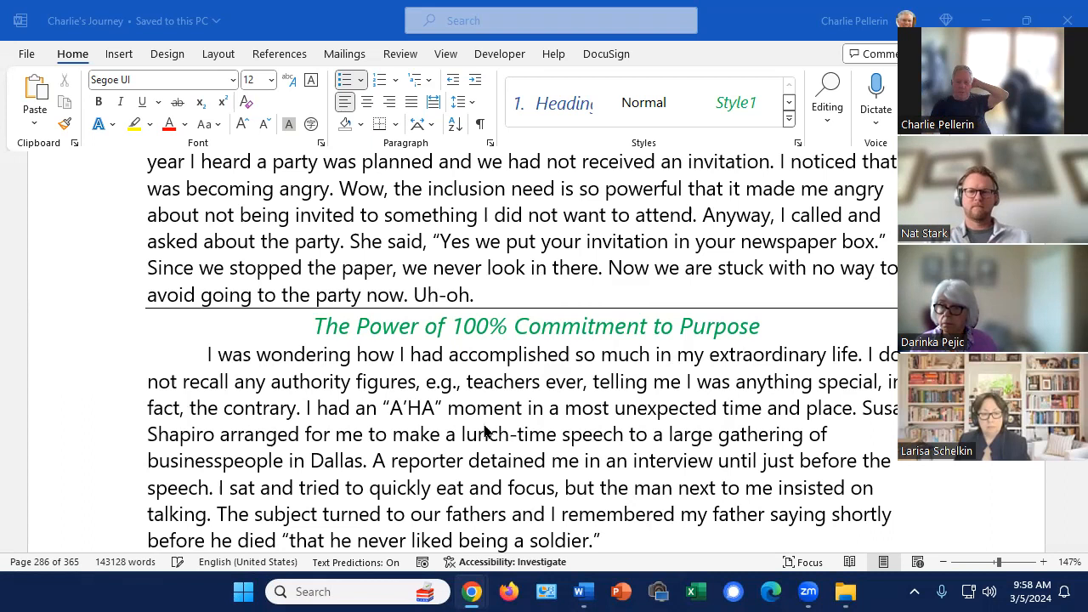
# - Reveal 'He Surprised Me!' and place the cursor after 'likely came from my father.'
pyautogui.scroll(-3)
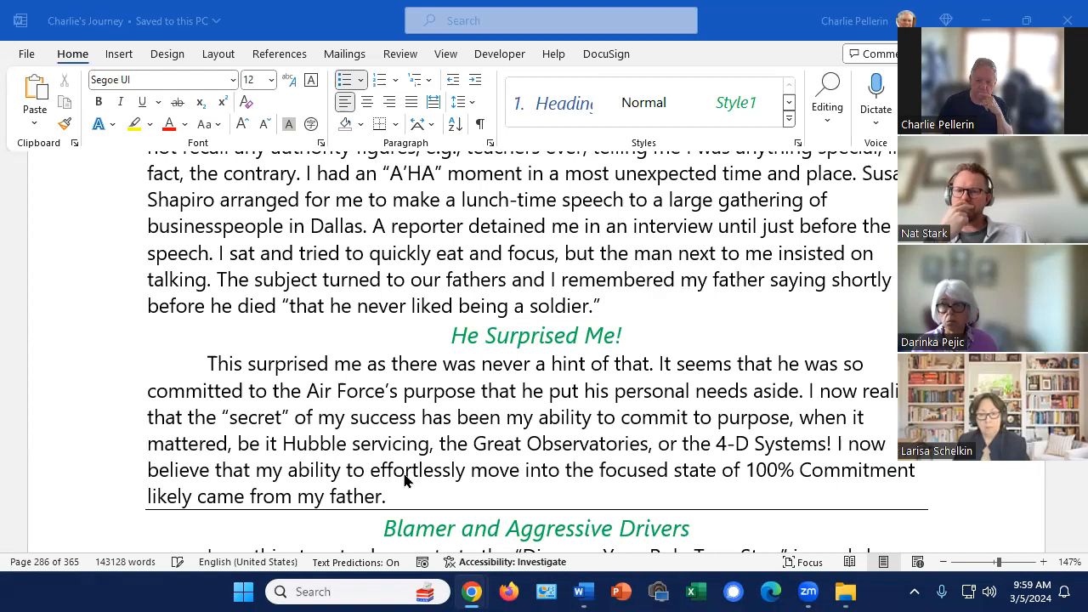
pyautogui.click(384, 496)
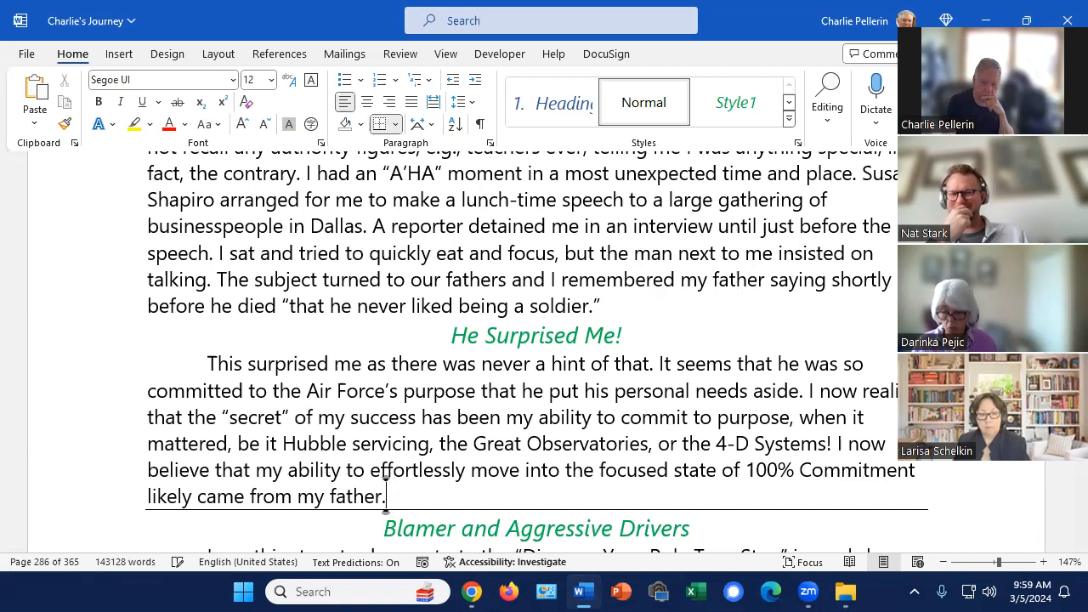